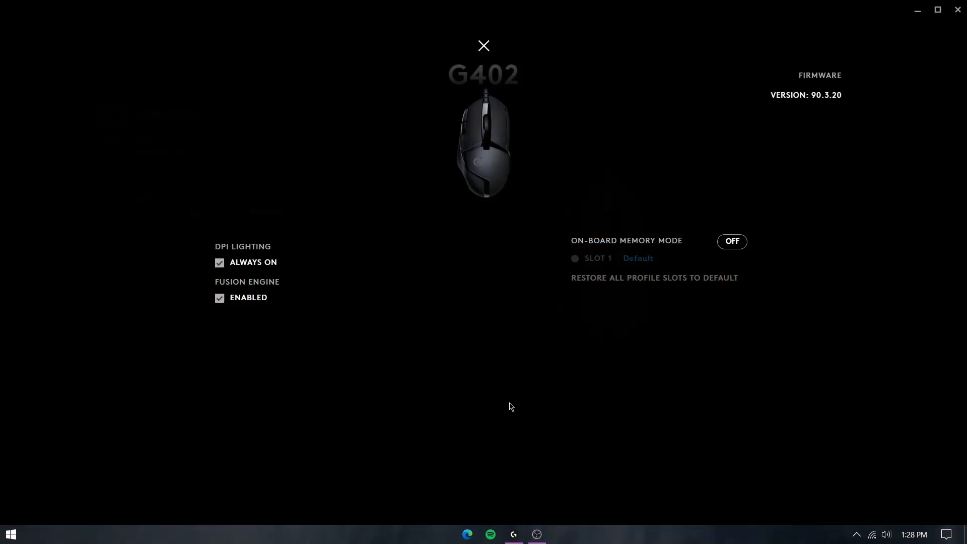
{"action": "mouse_move", "coordinate": [468, 411]}
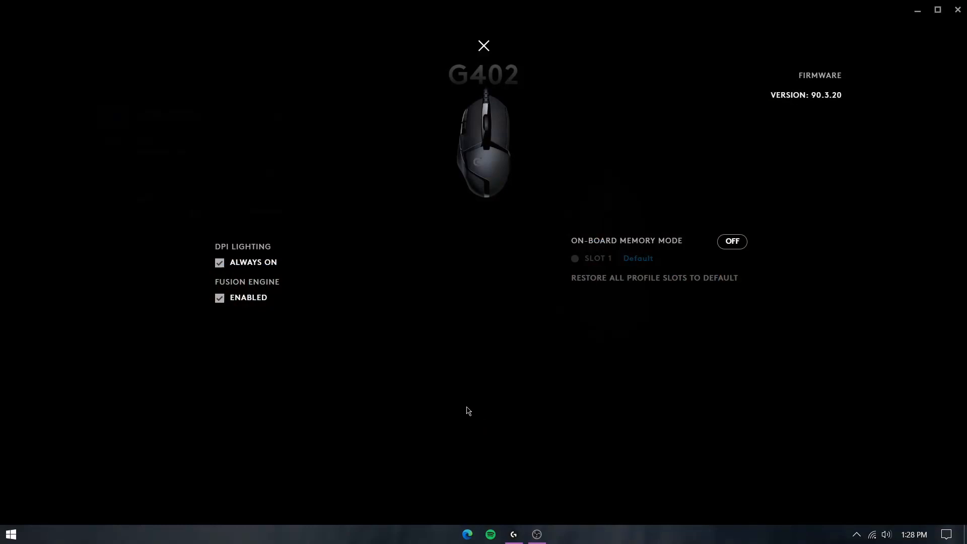
{"action": "mouse_move", "coordinate": [333, 369]}
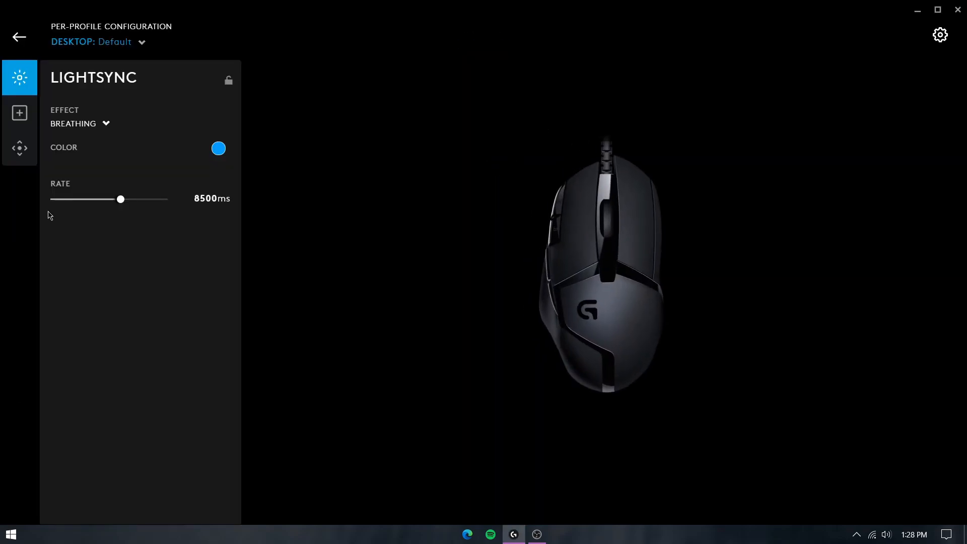
{"action": "left_click", "coordinate": [19, 148]}
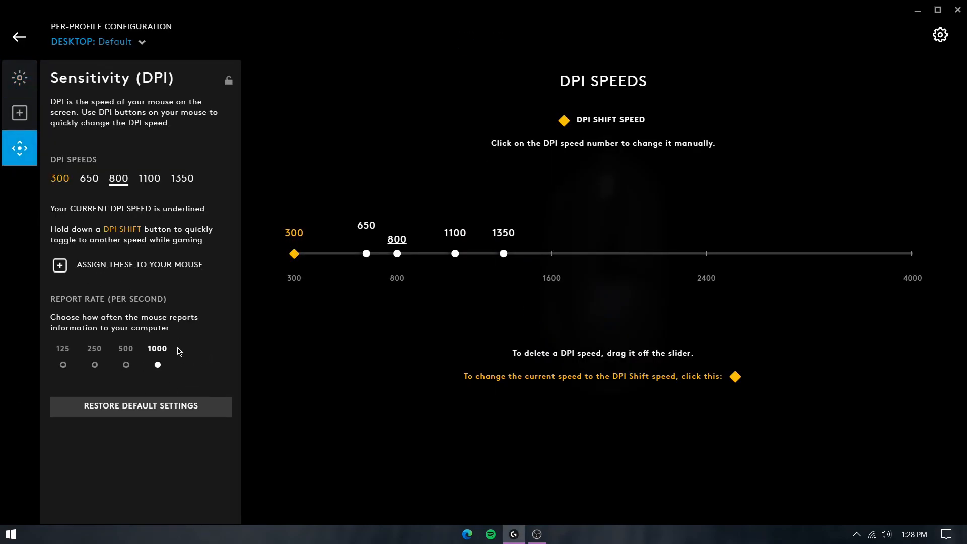
{"action": "left_click", "coordinate": [19, 36]}
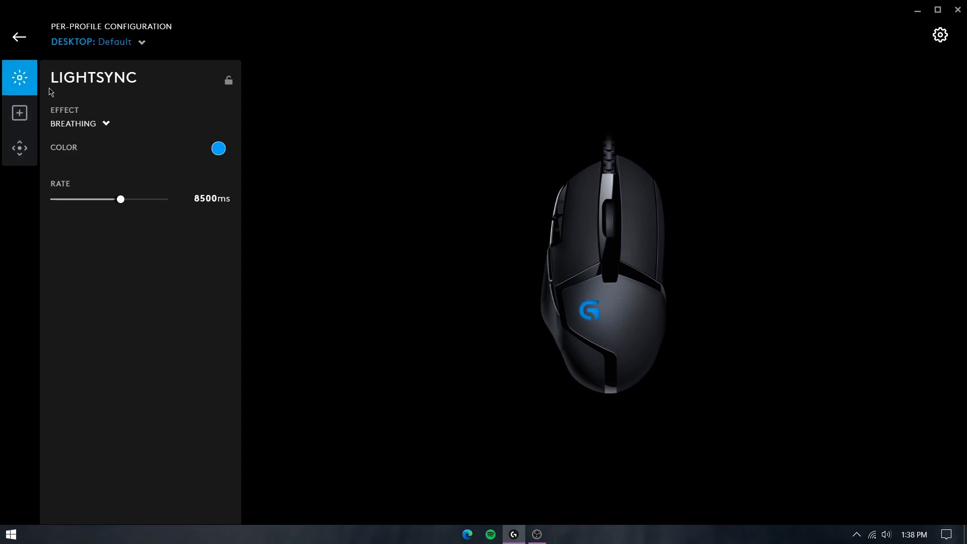
Show the G402's System controls list and switch the button assignments to the G-Shift layer
{"action": "left_click", "coordinate": [19, 112]}
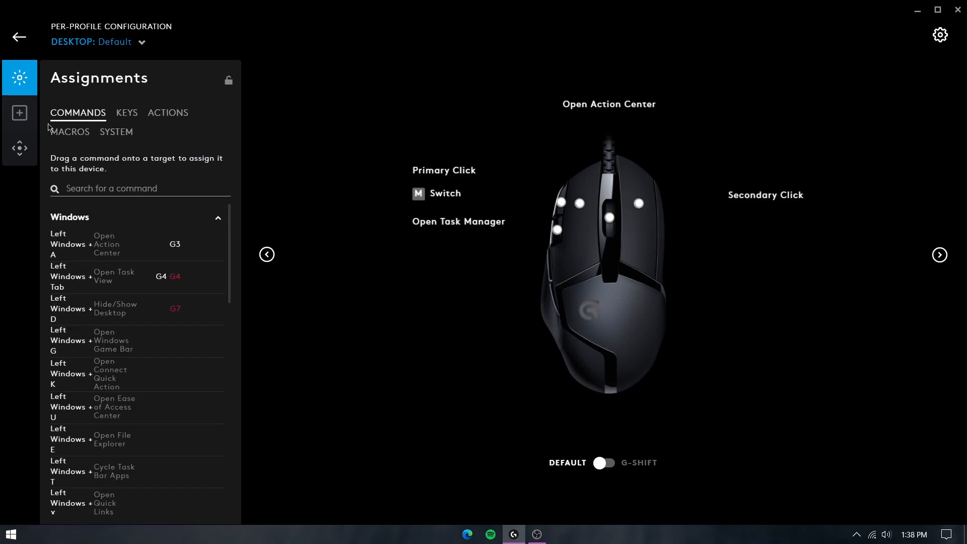
{"action": "left_click", "coordinate": [19, 113]}
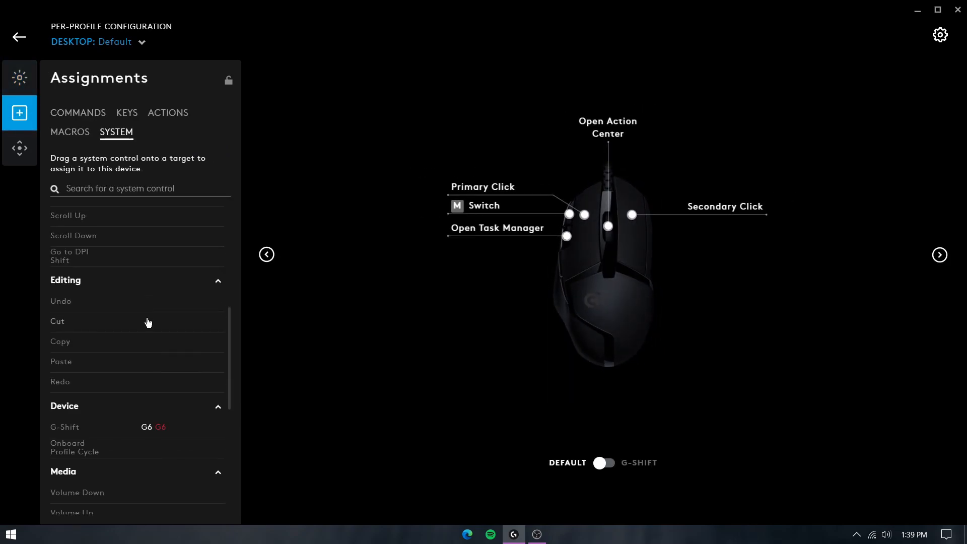
{"action": "scroll", "scroll_direction": "down", "scroll_amount": 3}
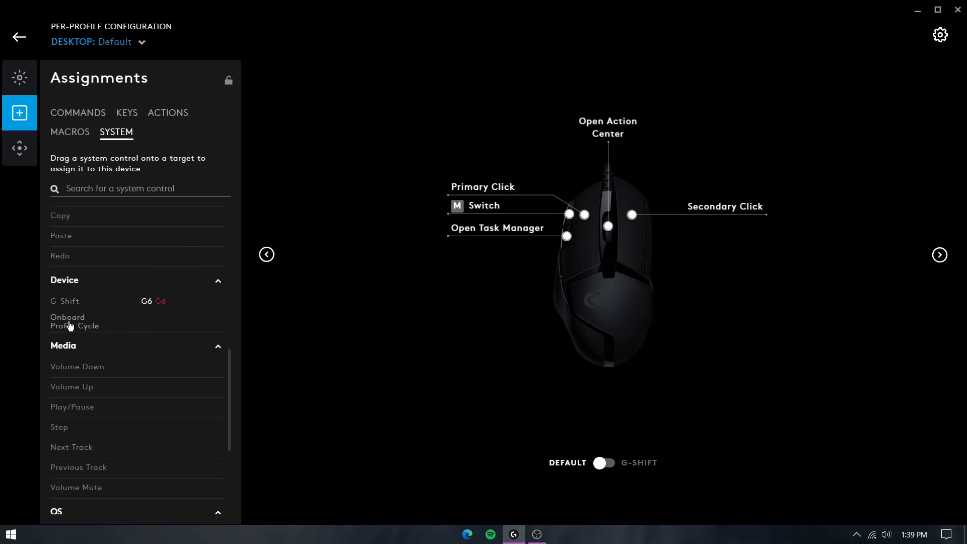
{"action": "mouse_move", "coordinate": [69, 317]}
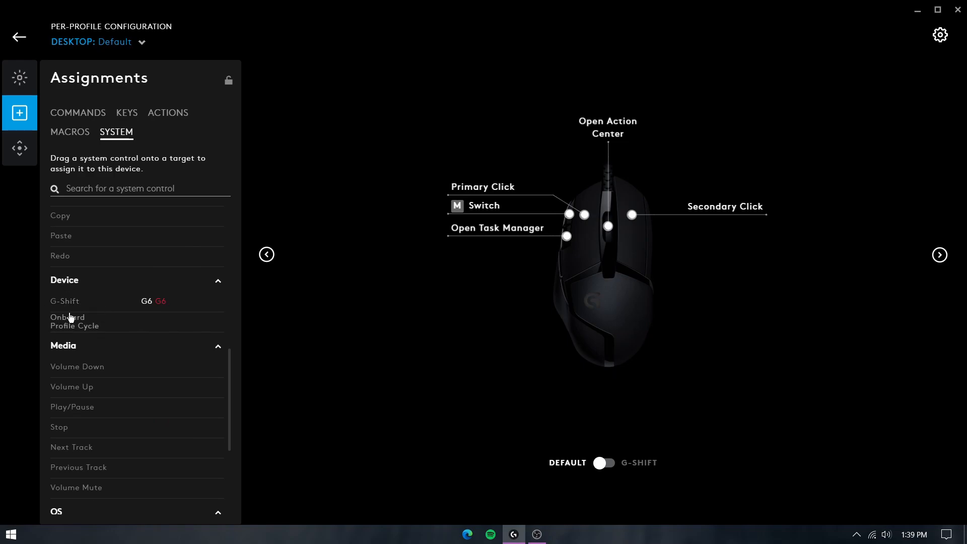
{"action": "mouse_move", "coordinate": [104, 326]}
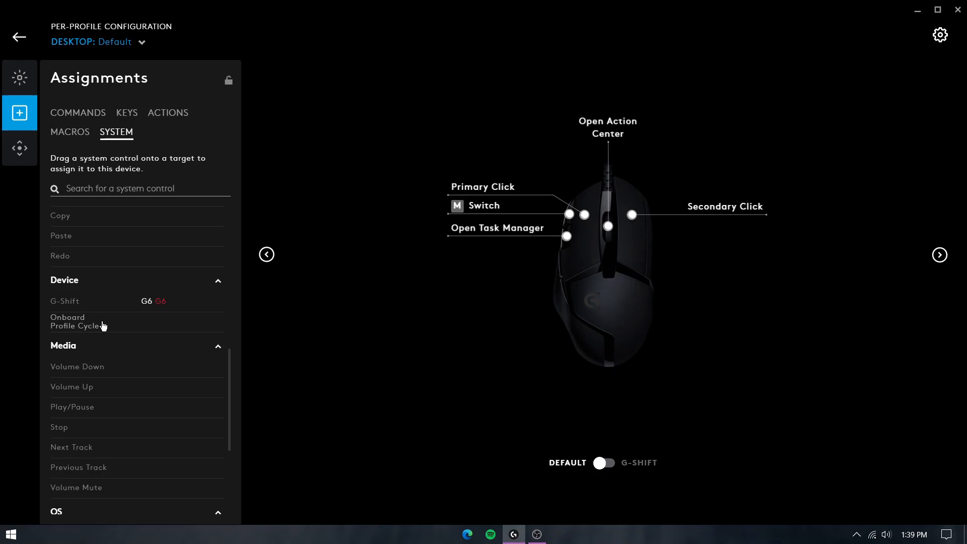
{"action": "left_click", "coordinate": [603, 463]}
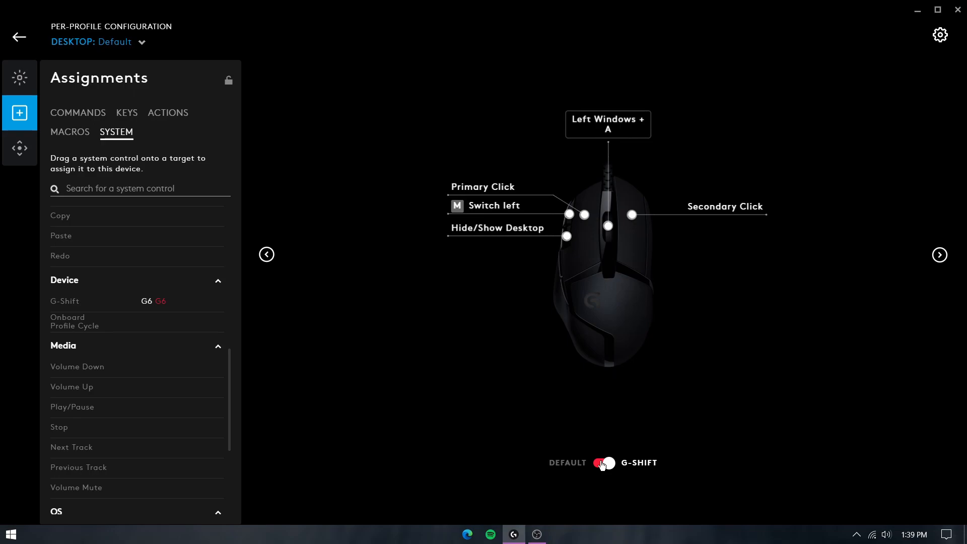
Open the DESKTOP: Default profile dropdown to list Desktop, Blender, Chrome and other profiles
{"action": "left_click", "coordinate": [604, 464]}
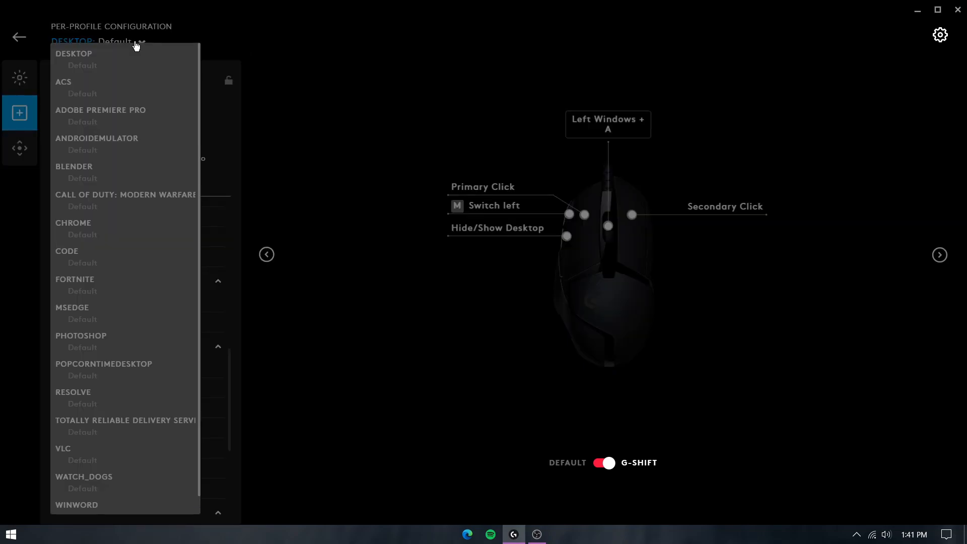
Switch to File Explorer showing the AppData\Local\LGHUB folder with settings.json
{"action": "left_click", "coordinate": [558, 534]}
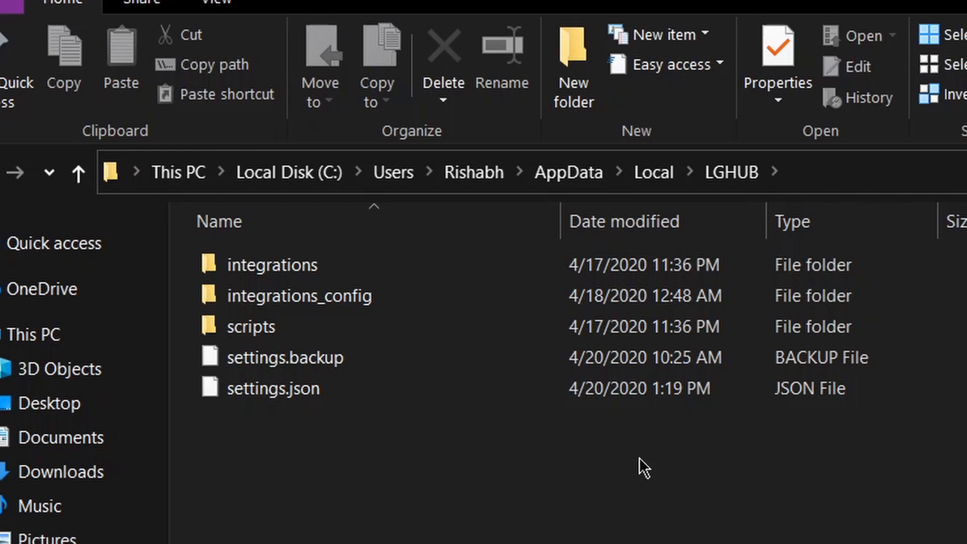
Select settings.json, return to G HUB, and open the community profile store
{"action": "left_click", "coordinate": [272, 388]}
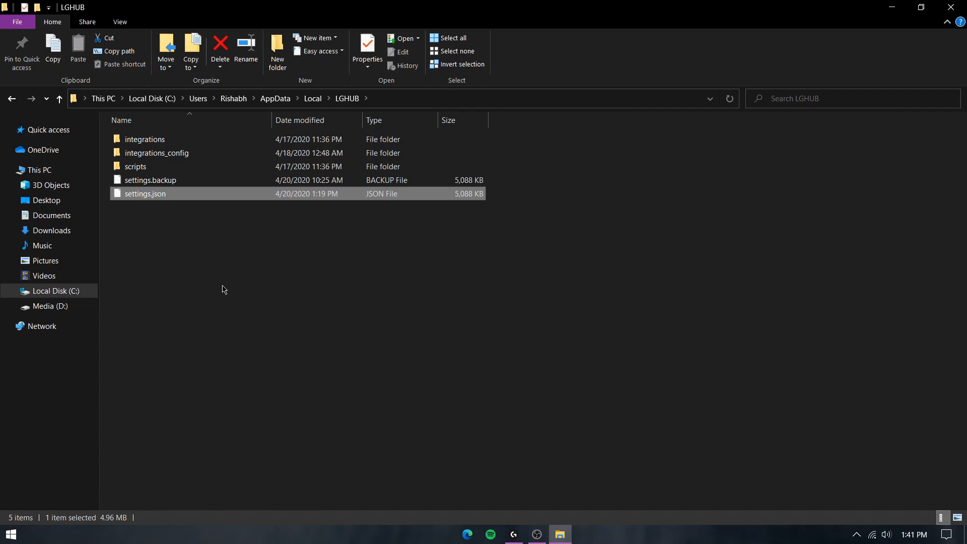
{"action": "mouse_move", "coordinate": [802, 67]}
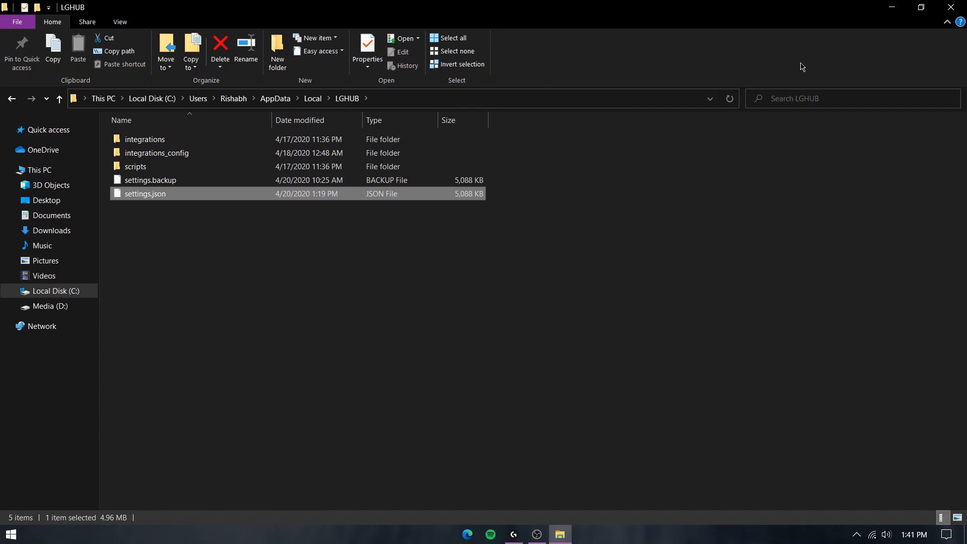
{"action": "left_click", "coordinate": [513, 534]}
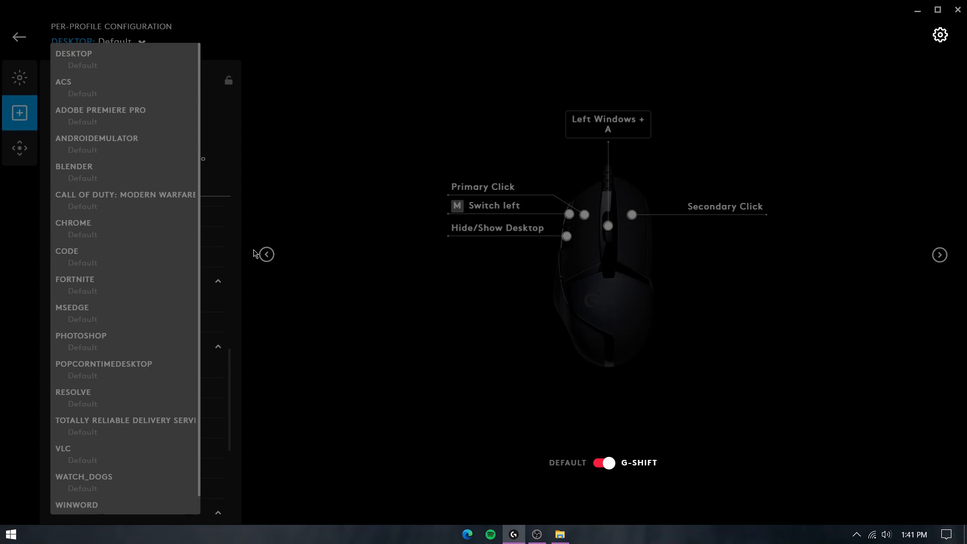
{"action": "left_click", "coordinate": [19, 36]}
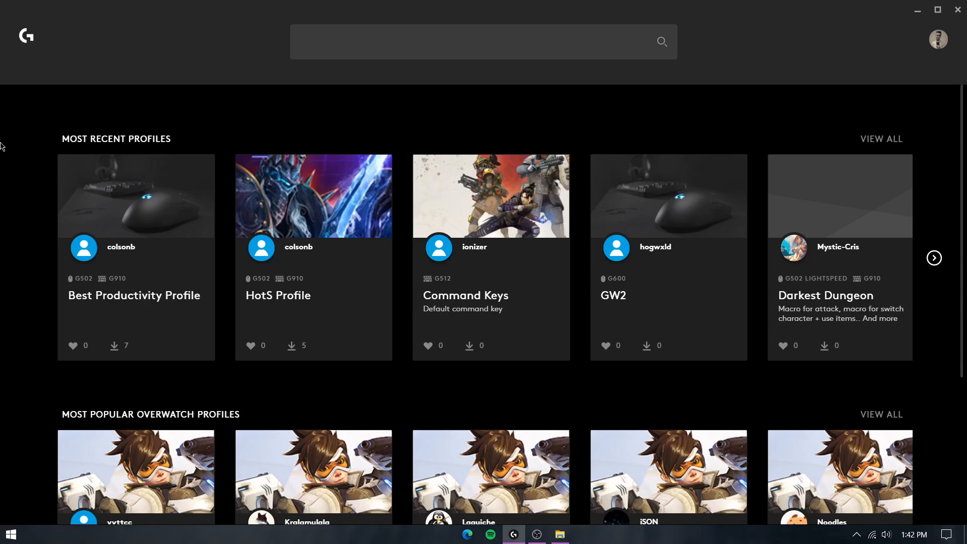
{"action": "mouse_move", "coordinate": [406, 281]}
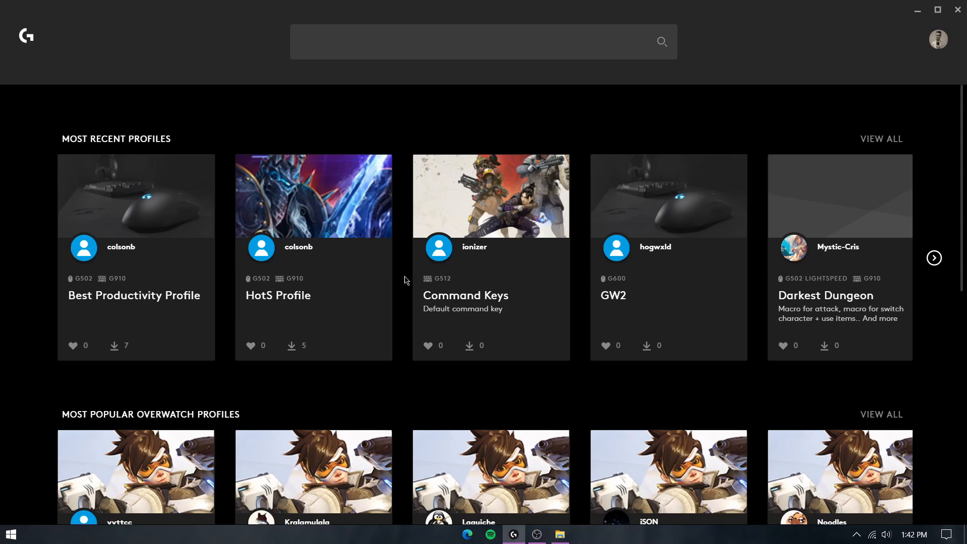
{"action": "mouse_move", "coordinate": [938, 39]}
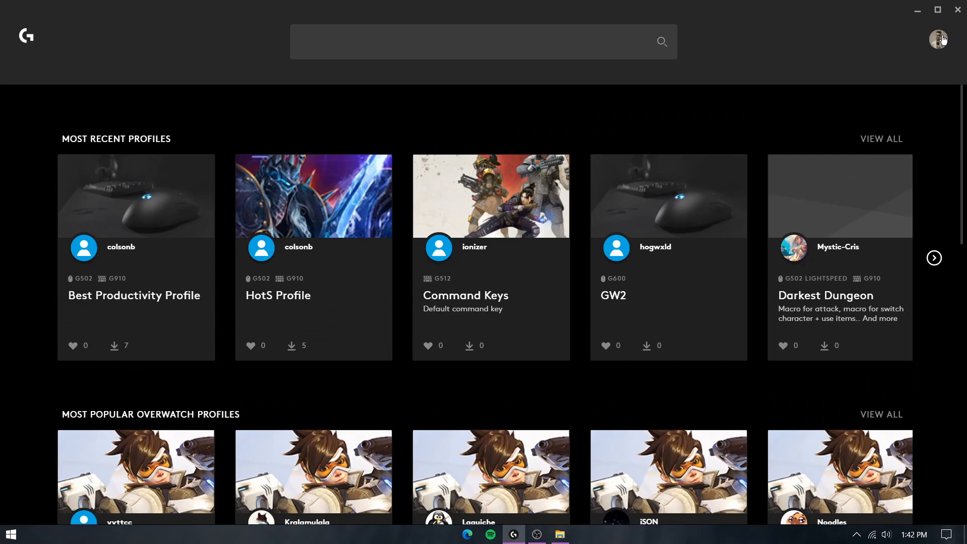
Open the signed-in user's account page showing 17 uploads and 1.3K downloads
{"action": "left_click", "coordinate": [938, 38]}
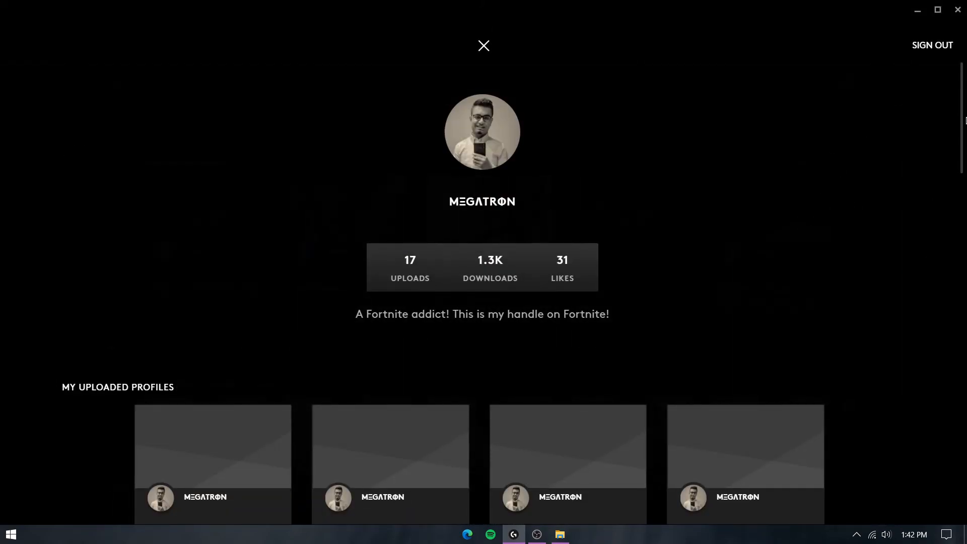
{"action": "scroll", "scroll_direction": "down", "scroll_amount": 3}
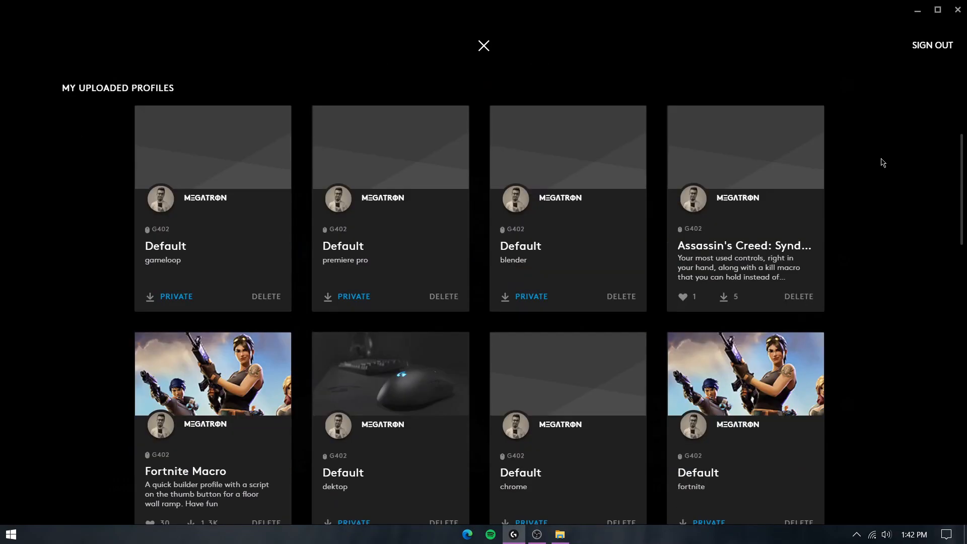
{"action": "scroll", "scroll_direction": "down", "scroll_amount": 3}
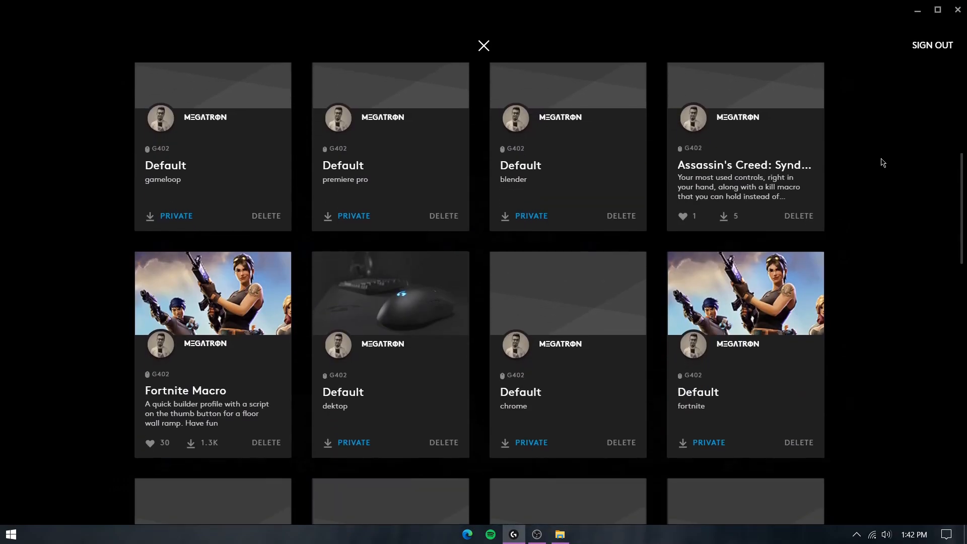
{"action": "scroll", "scroll_direction": "down", "scroll_amount": 3}
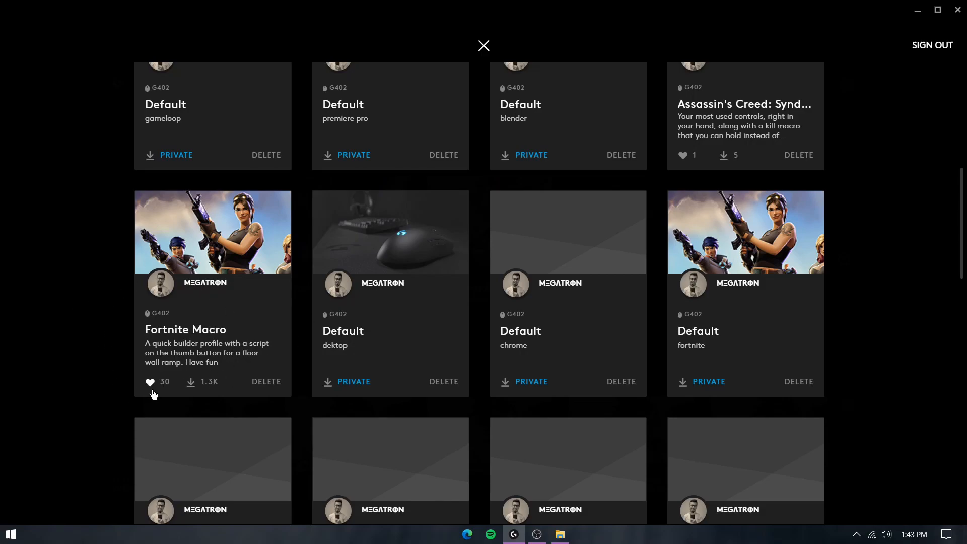
{"action": "mouse_move", "coordinate": [55, 360]}
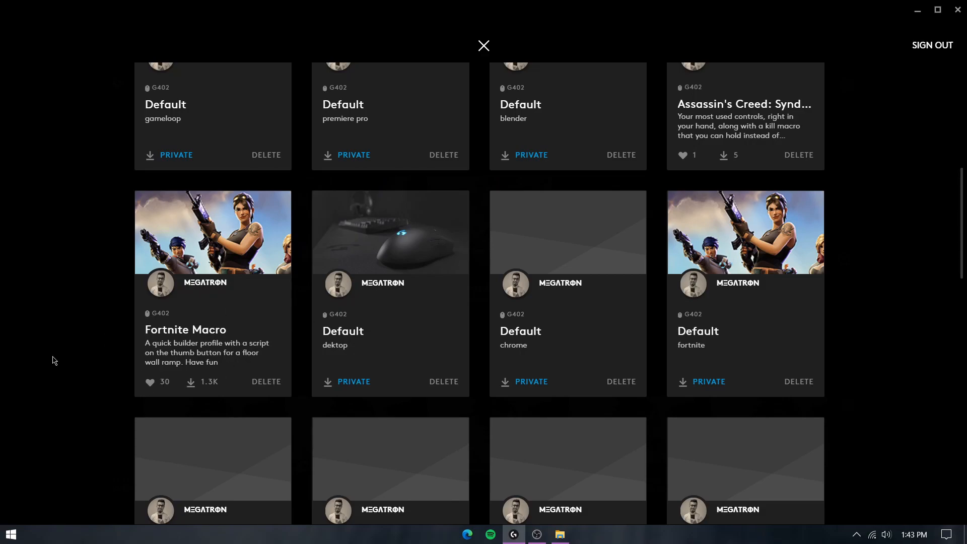